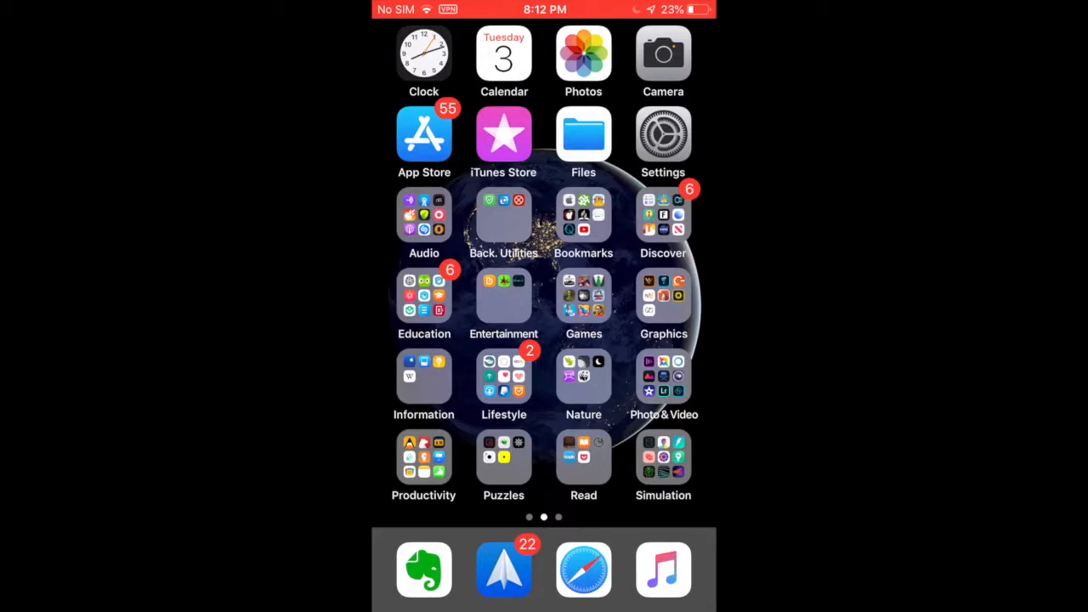
# Open the Audio folder and launch Just Press Record
pyautogui.click(423, 215)
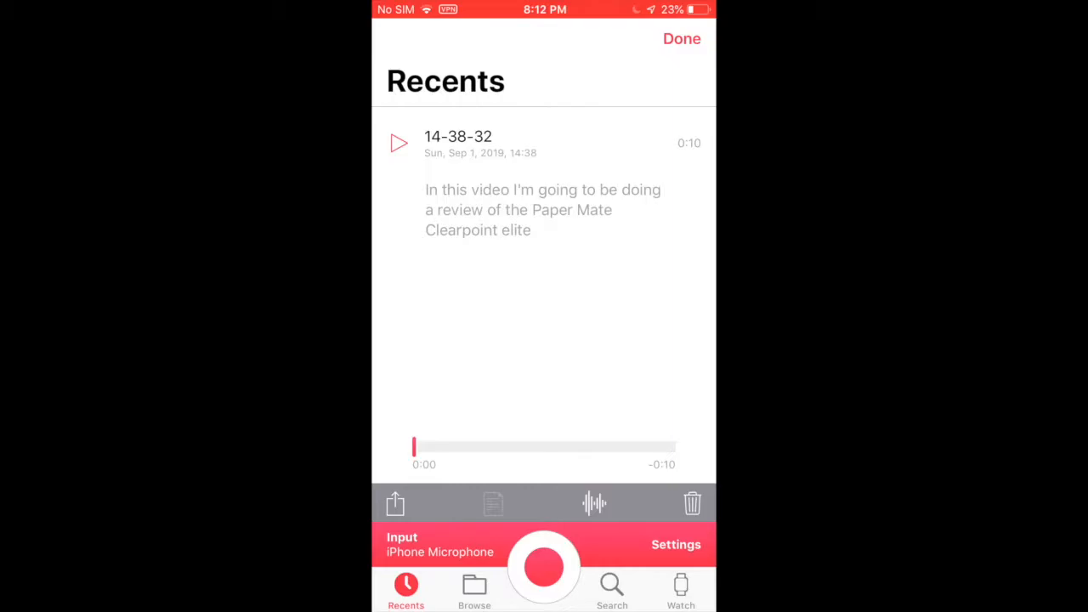
# Collapse the expanded recording and view the Apple Watch page
pyautogui.click(681, 38)
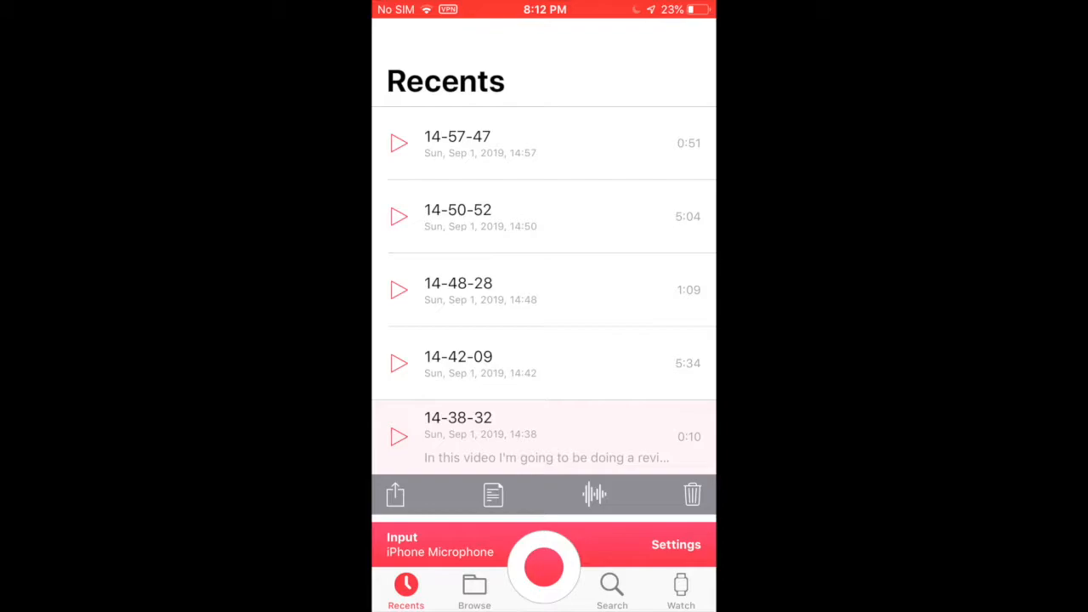
pyautogui.click(680, 589)
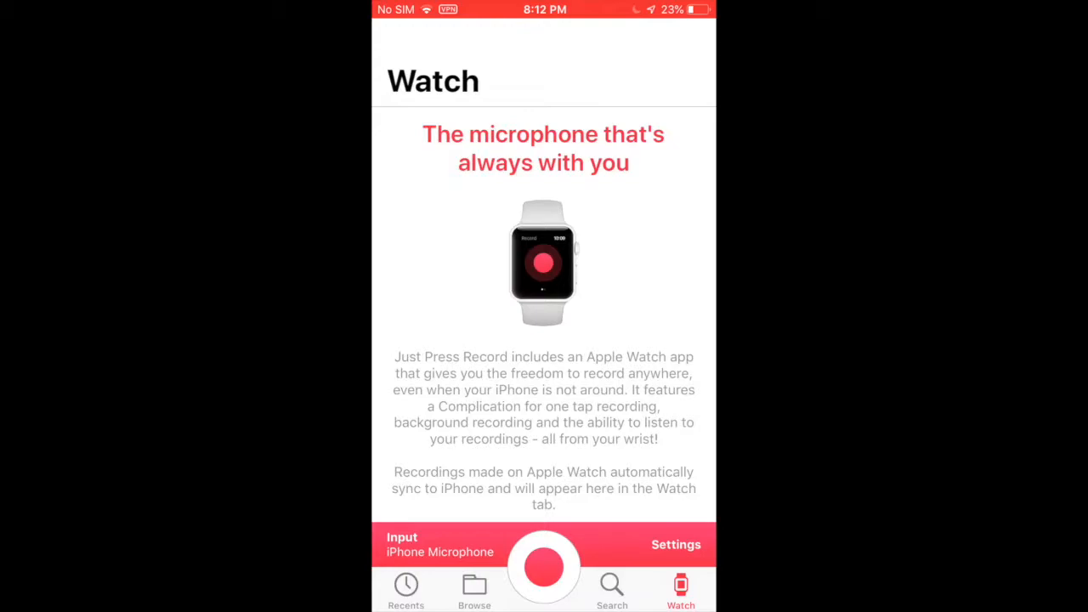
# Browse the Search page and iCloud Drive folders, then return to Recents
pyautogui.click(611, 590)
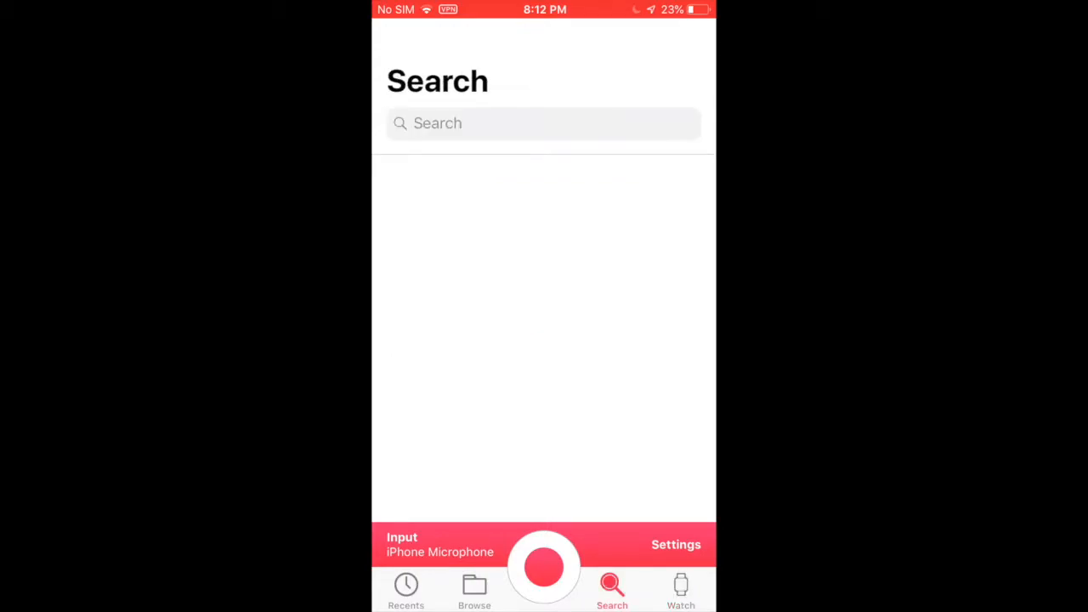
pyautogui.click(475, 590)
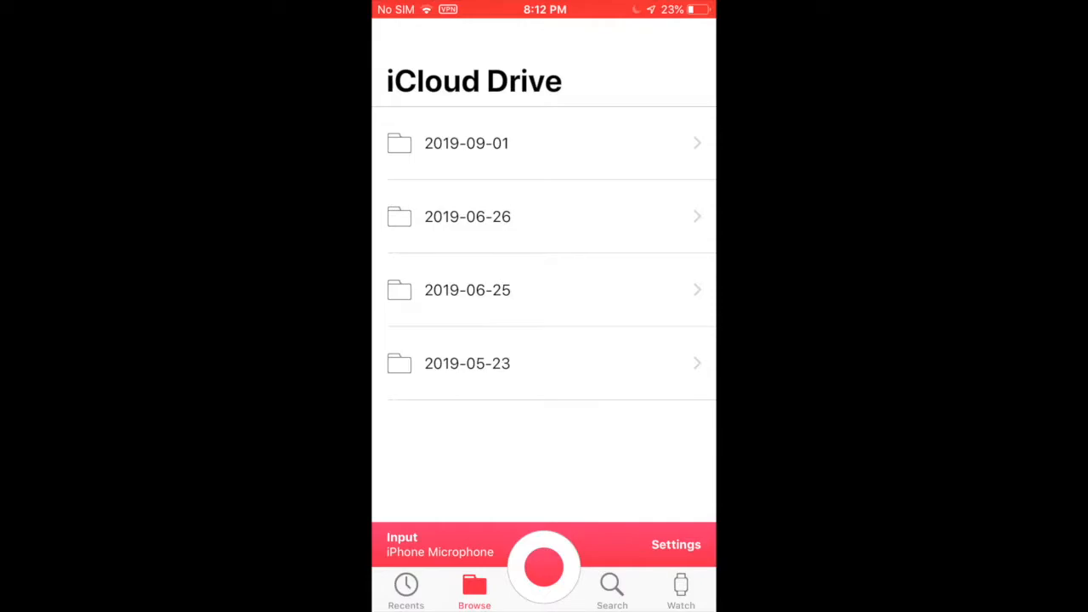
pyautogui.click(405, 590)
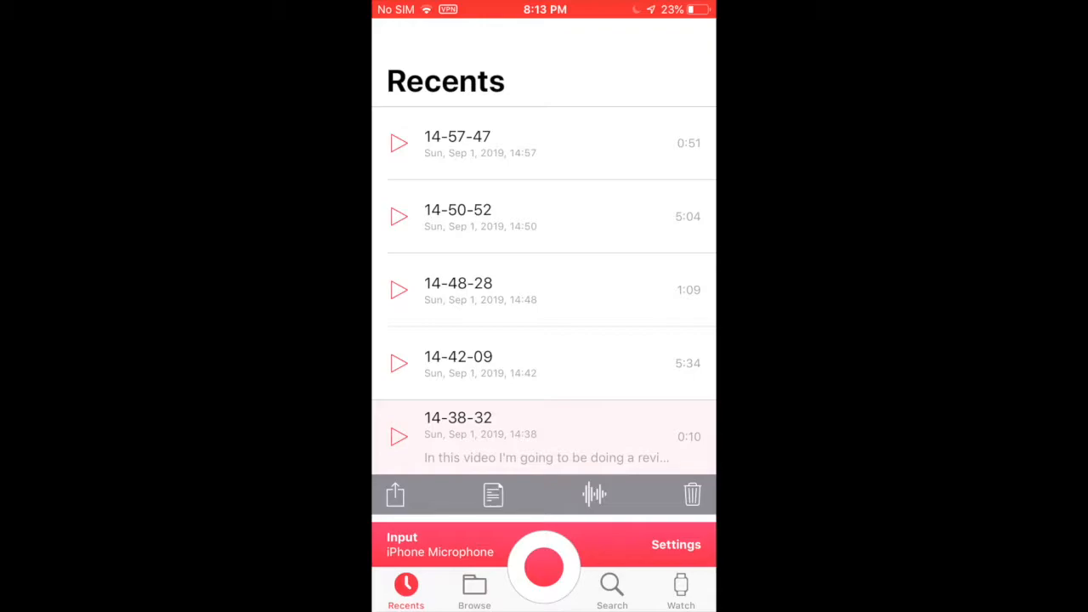
# Turn on Dark Mode in the app settings and close Settings
pyautogui.click(675, 544)
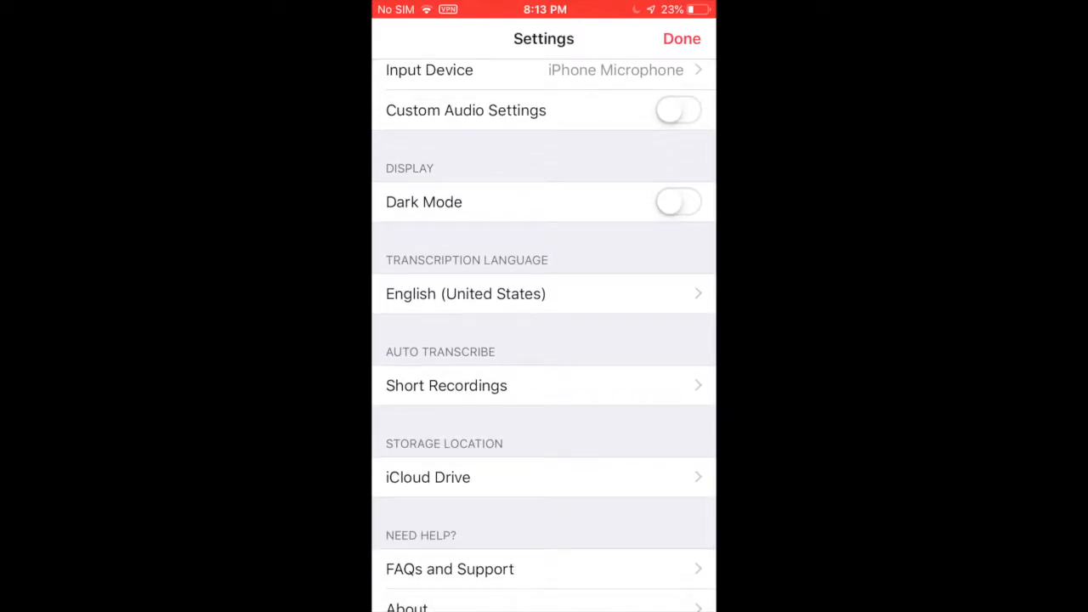
pyautogui.scroll(-3)
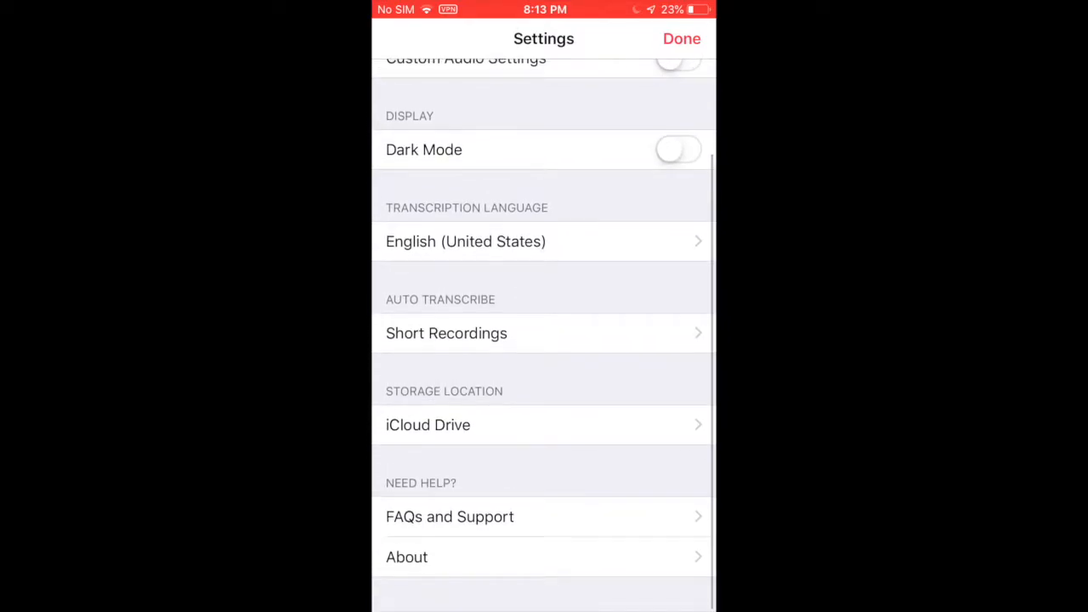
pyautogui.click(682, 39)
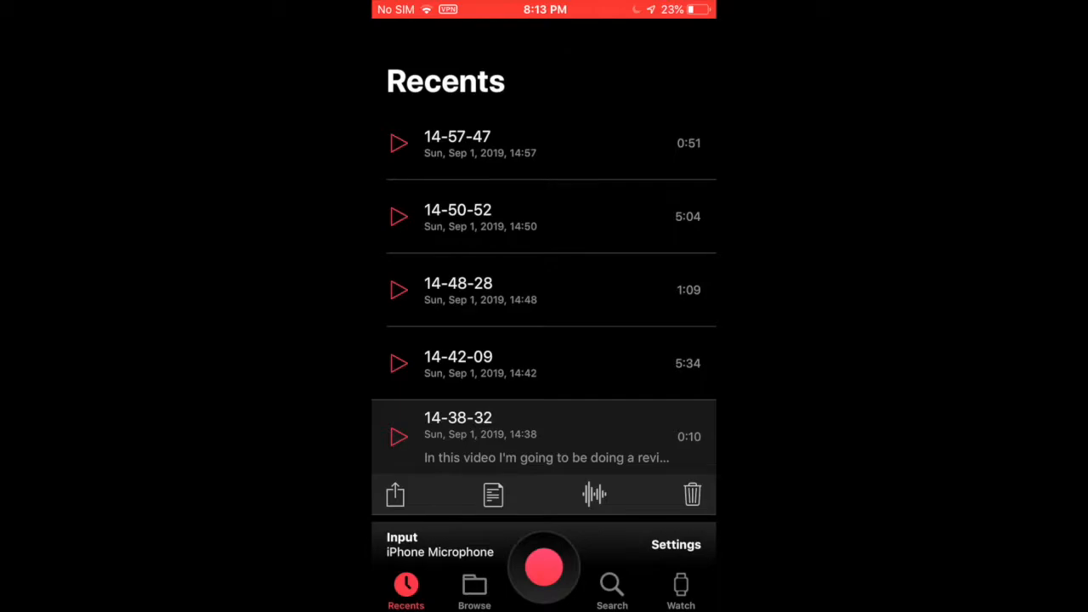
# Record and save a five-second test recording from the iPhone microphone
pyautogui.click(544, 567)
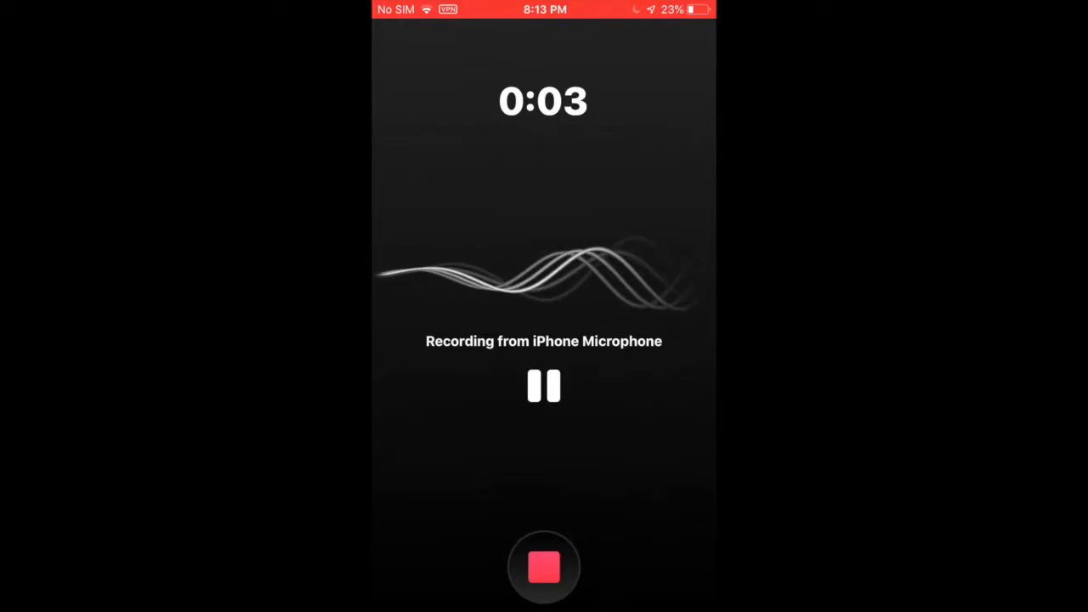
pyautogui.click(543, 567)
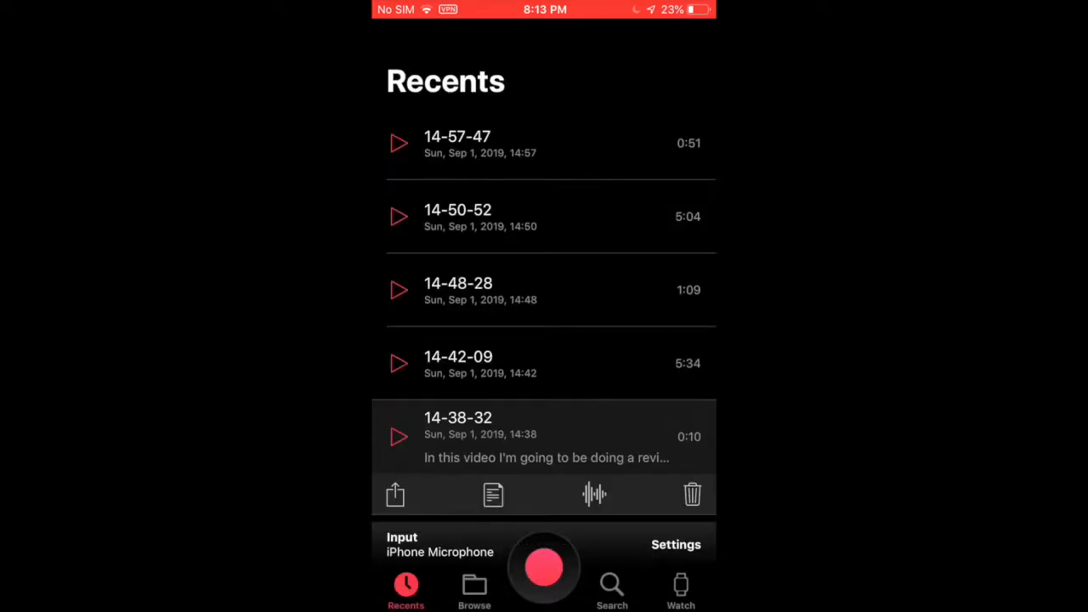
pyautogui.click(543, 567)
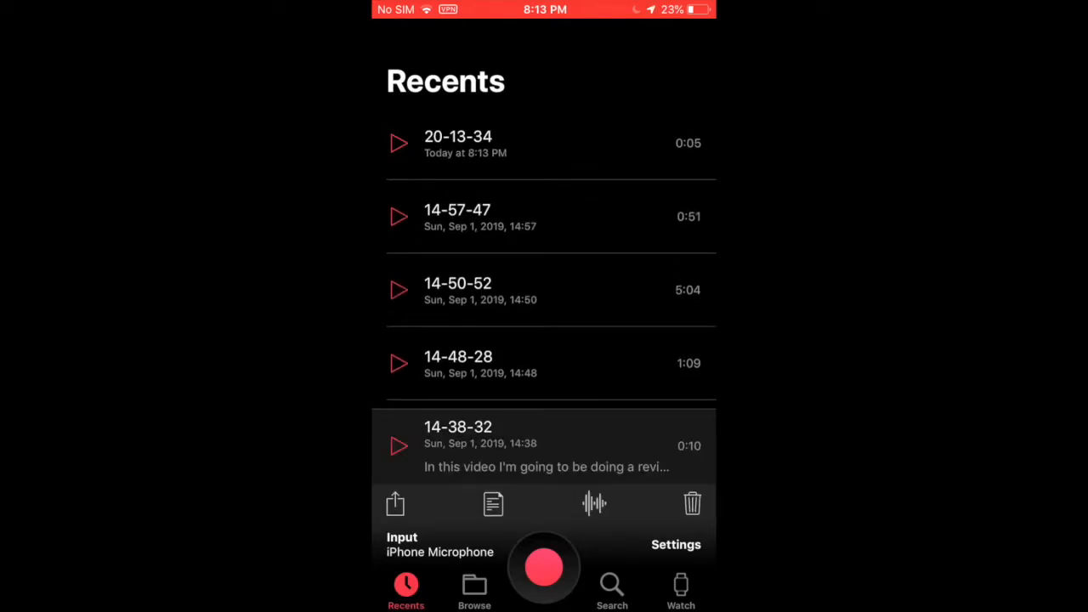